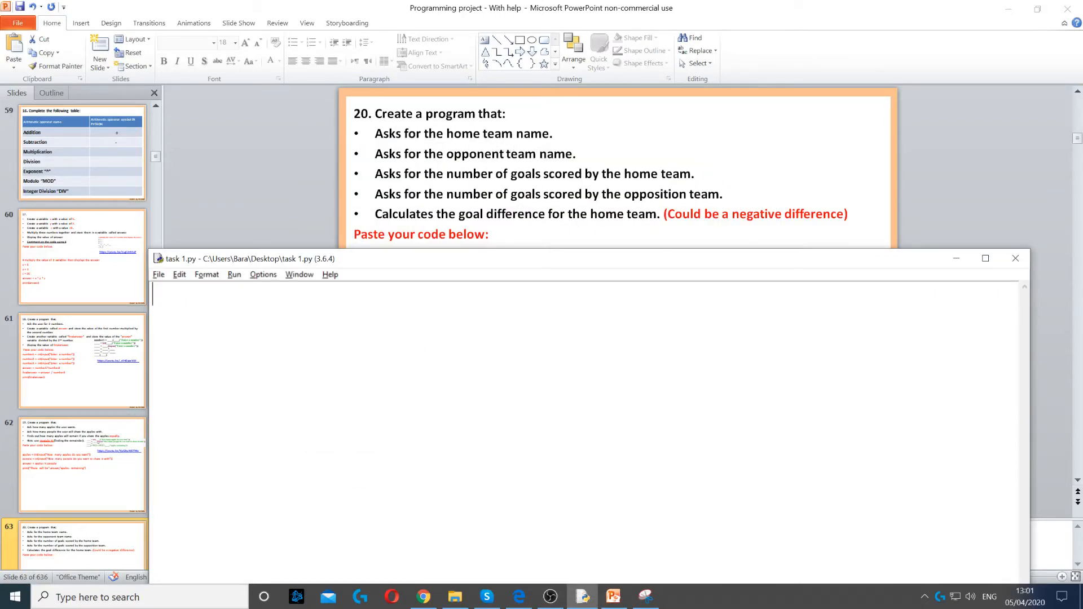
- Add hometeam = input("Enter home team name") as the first line
{"action": "type", "text": "hometea"}
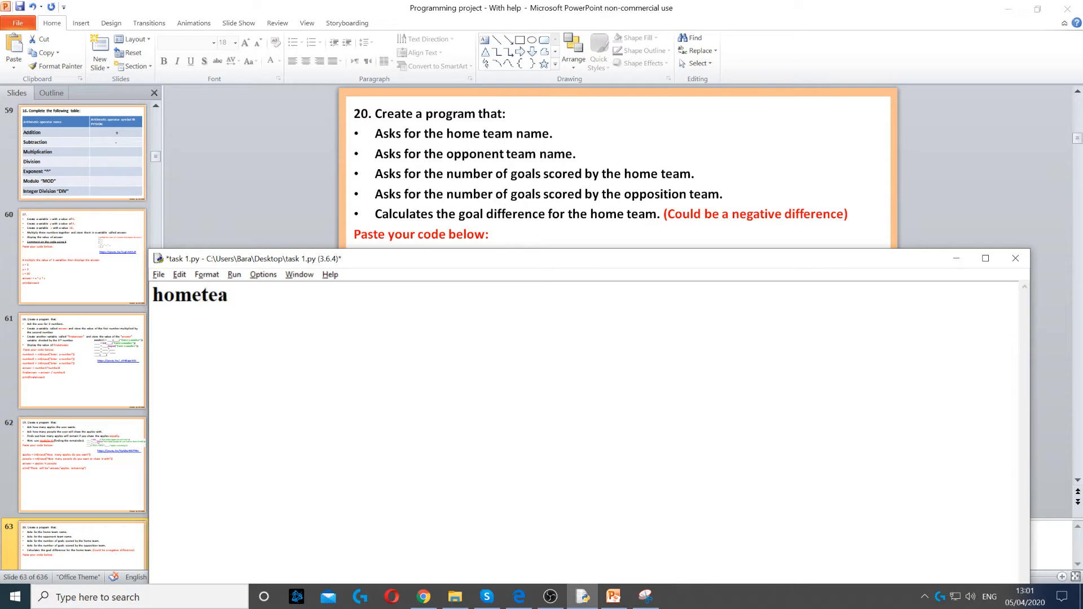
{"action": "type", "text": "m = input(\"Enter hometeam"}
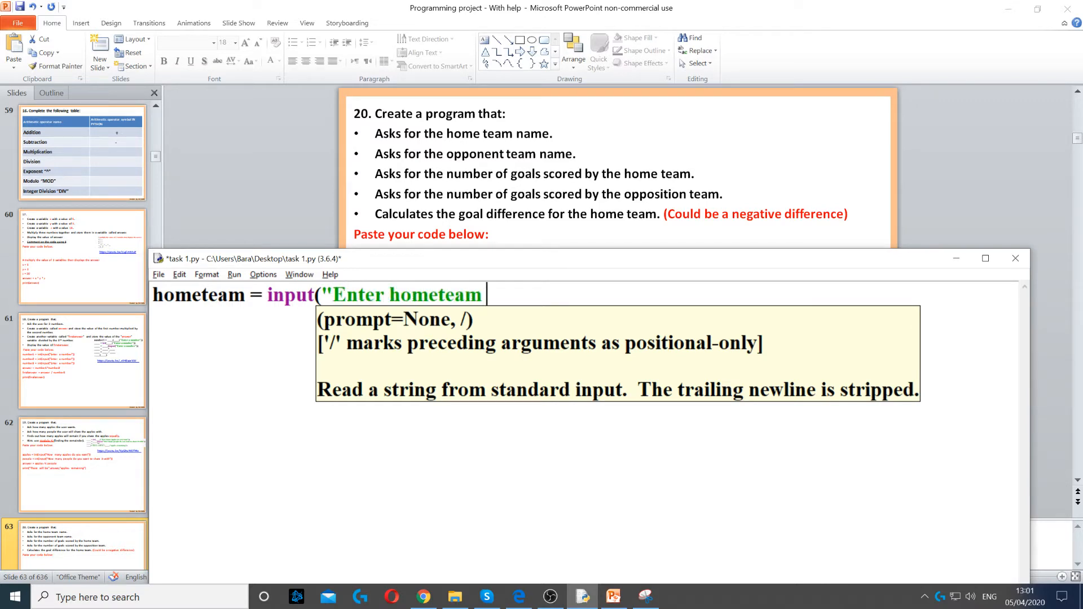
{"action": "type", "text": "name\")"}
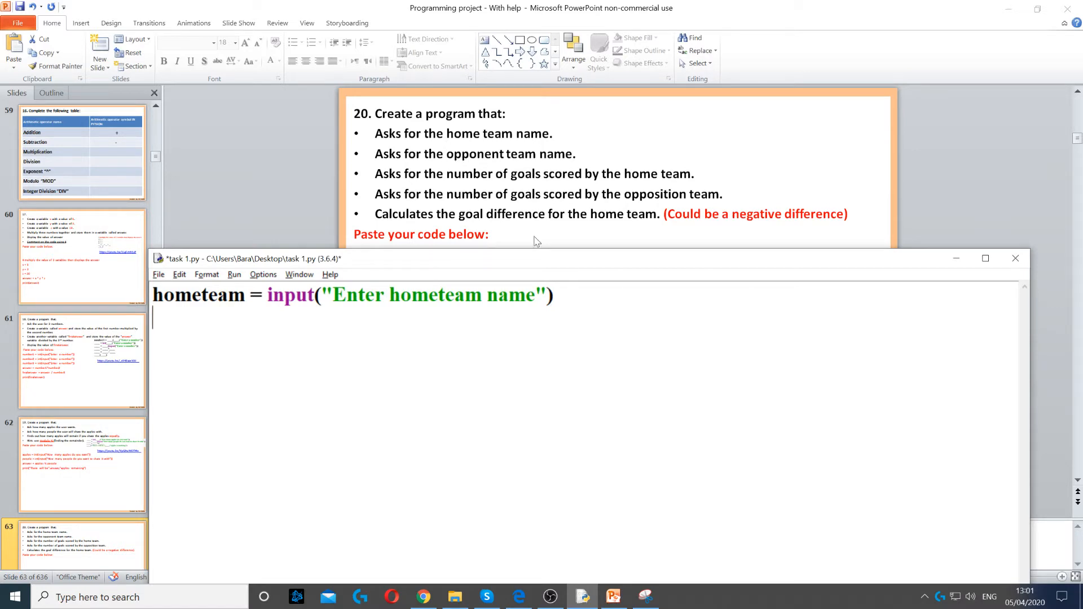
- Add opponentteam = input("Enter opponent team name") on the next line
{"action": "type", "text": "oppo"}
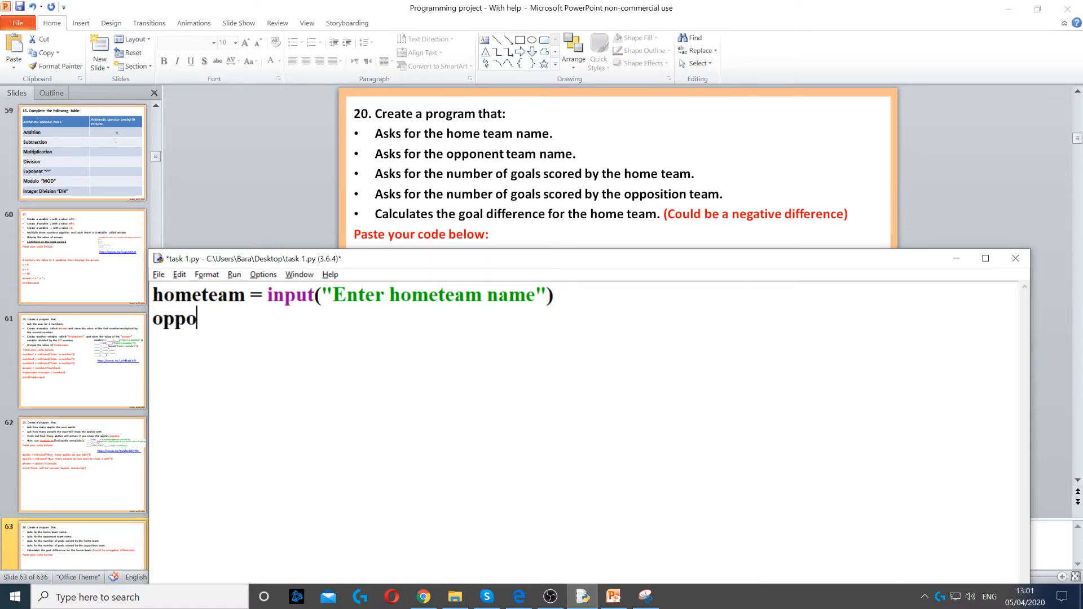
{"action": "type", "text": "nentn"}
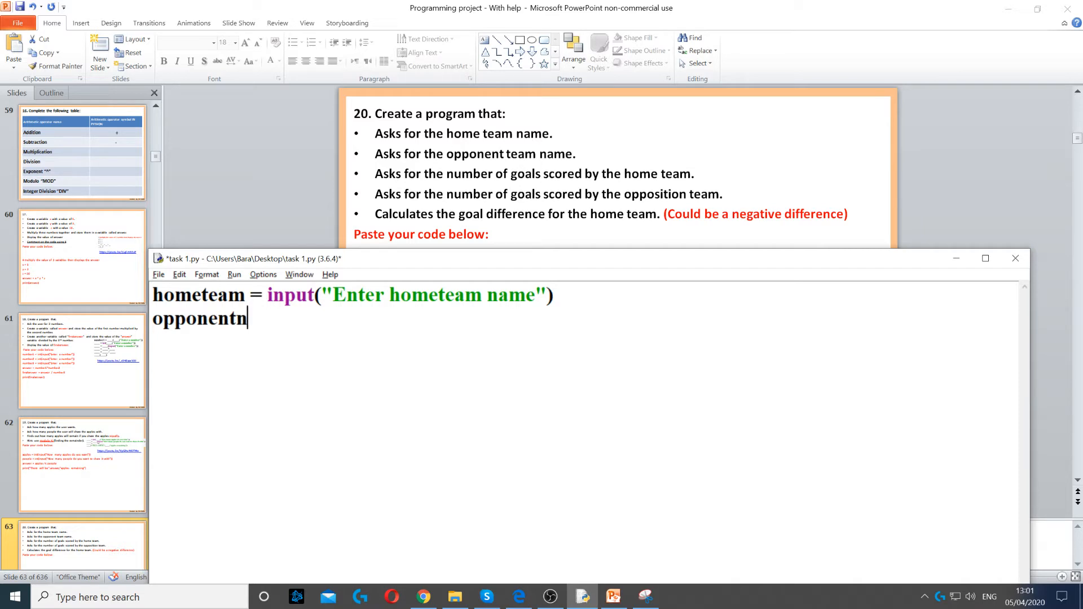
{"action": "type", "text": "team = inp"}
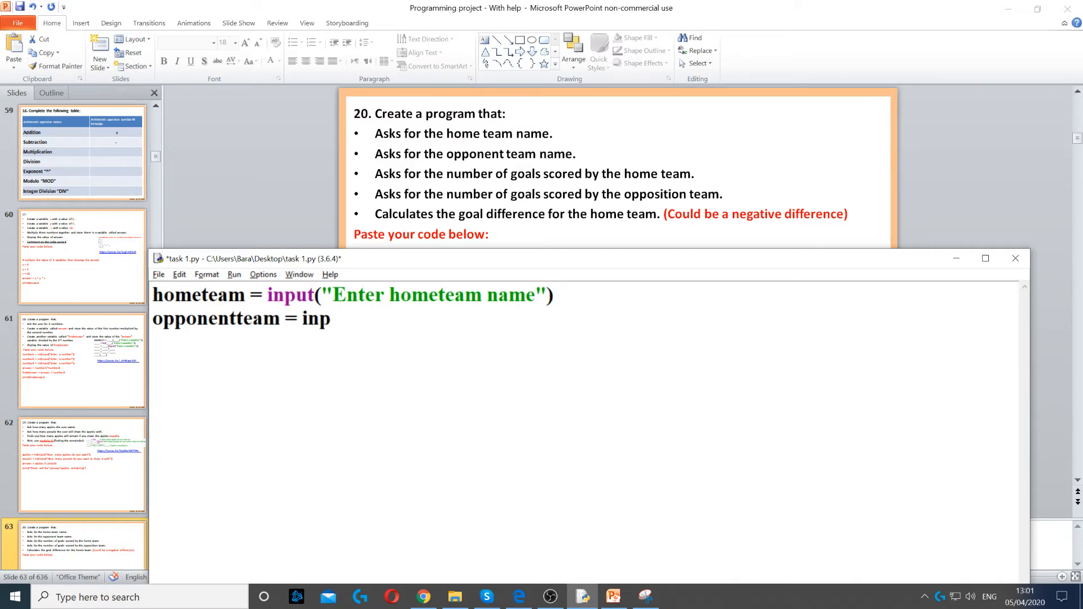
{"action": "type", "text": "ut(\"Enter opponen"}
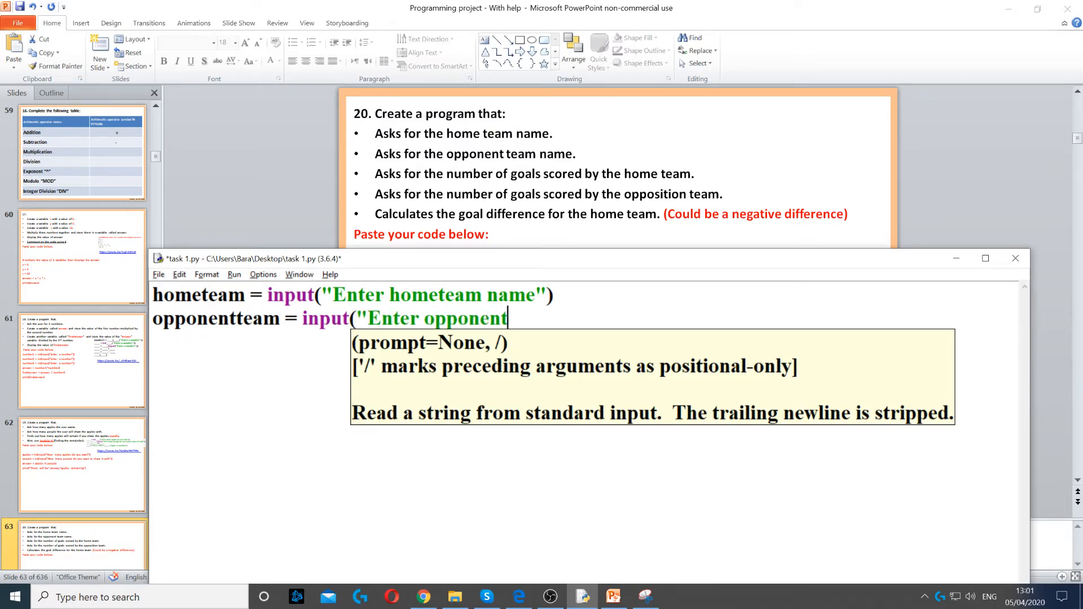
{"action": "type", "text": "team name"}
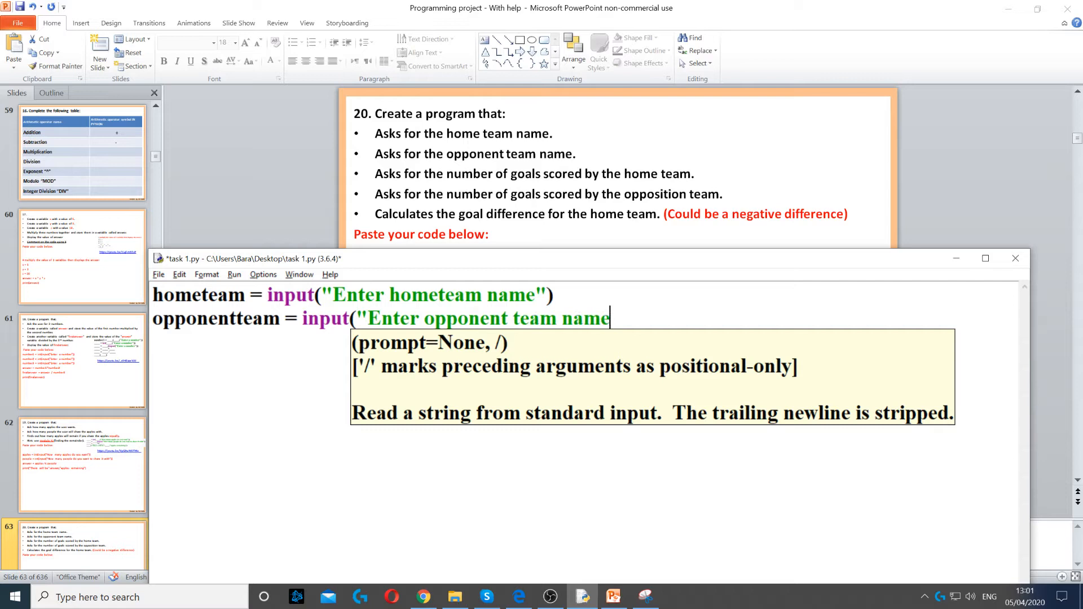
{"action": "type", "text": "\")"}
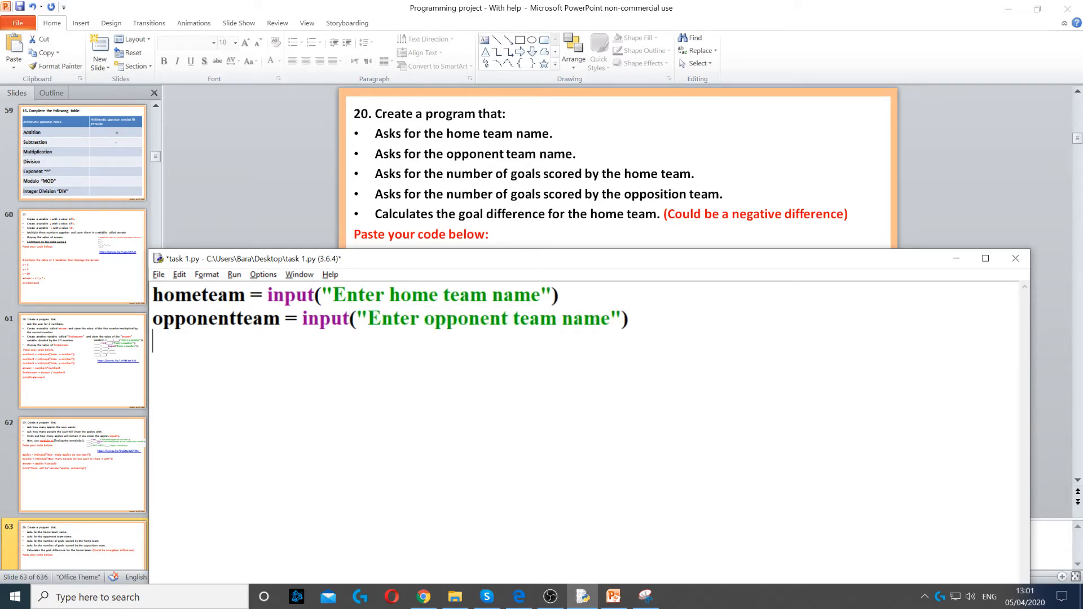
{"action": "mouse_move", "coordinate": [517, 184]}
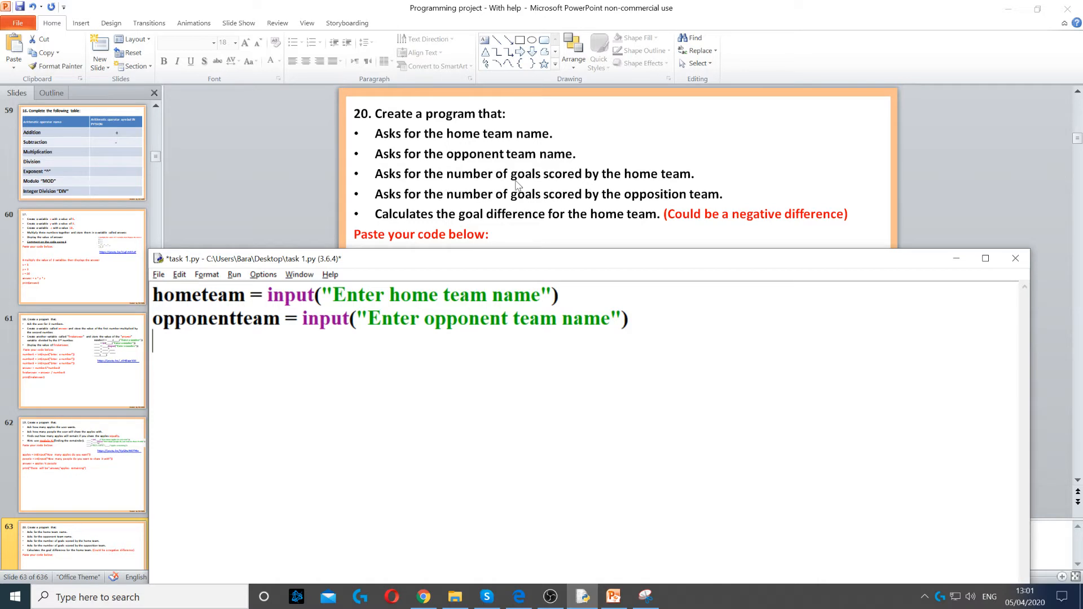
{"action": "mouse_move", "coordinate": [640, 183]}
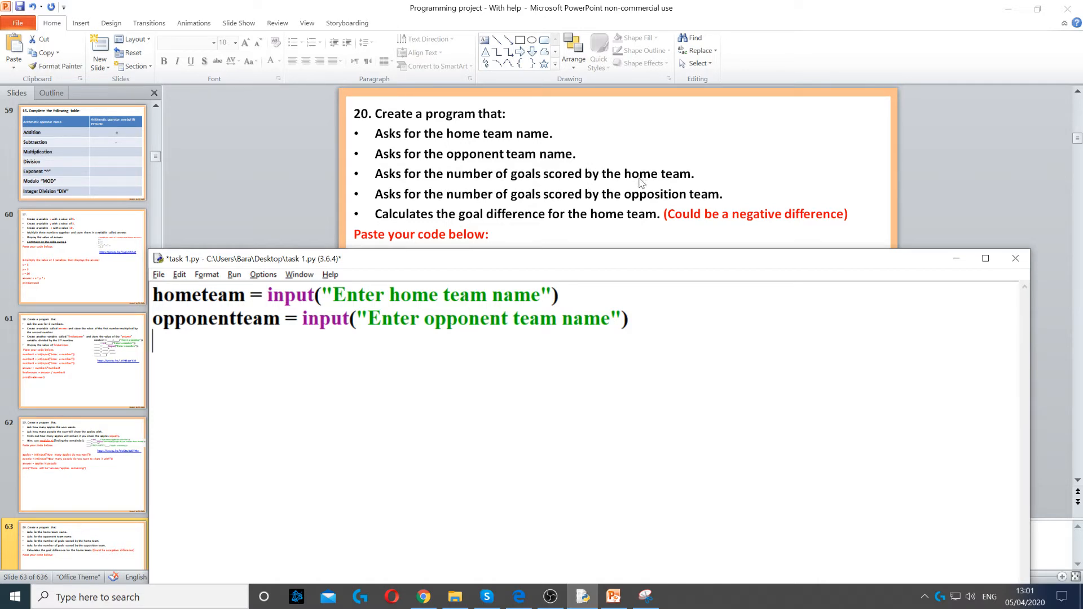
- Add homegoals = int(input("Enter home team goals")) as the third line
{"action": "type", "text": "home"}
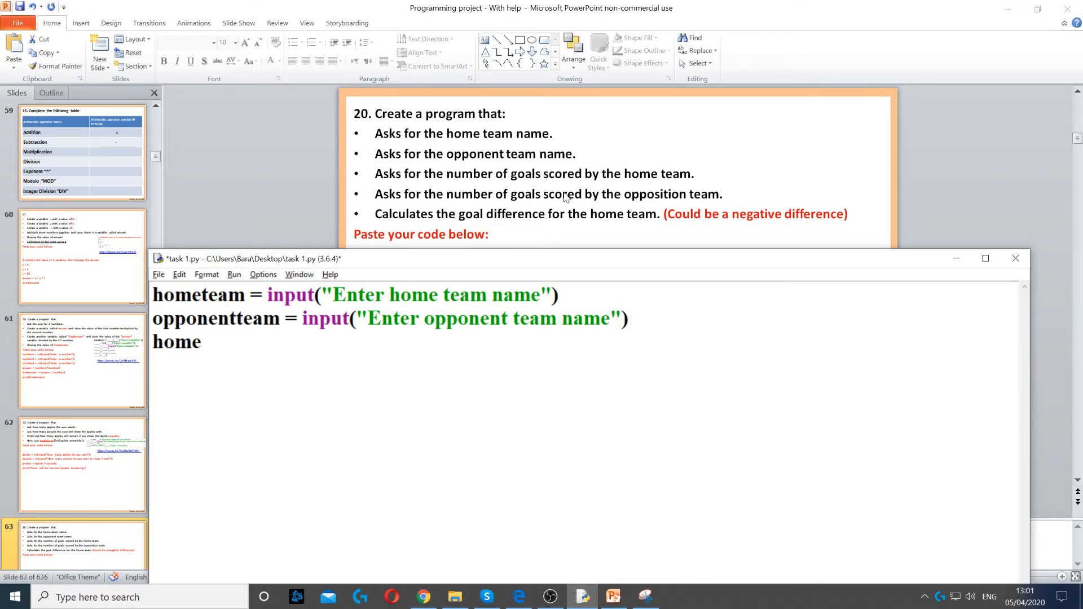
{"action": "type", "text": "goals ="}
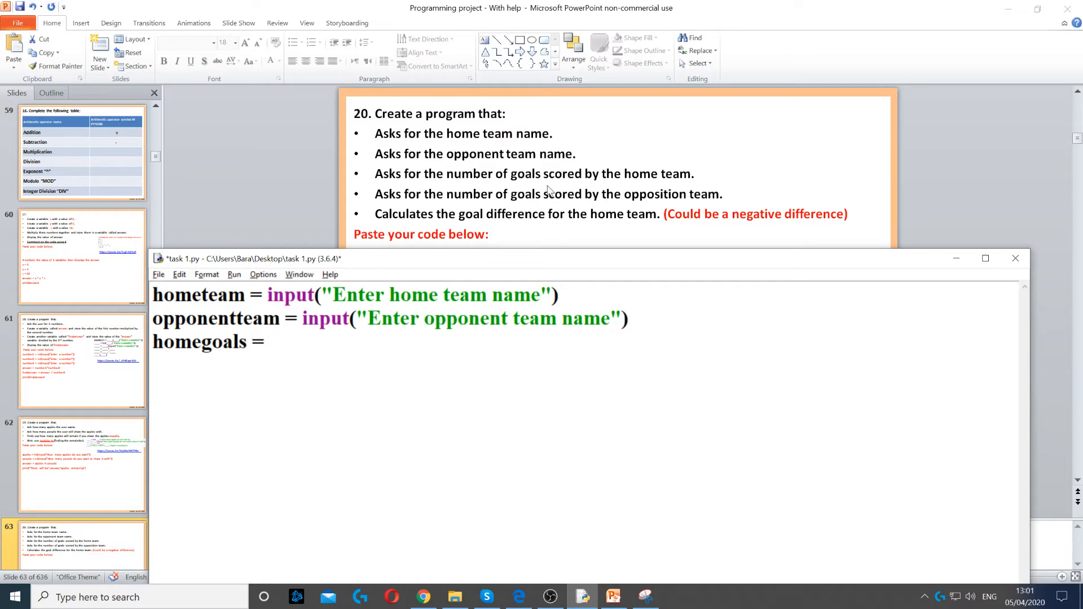
{"action": "type", "text": "in"}
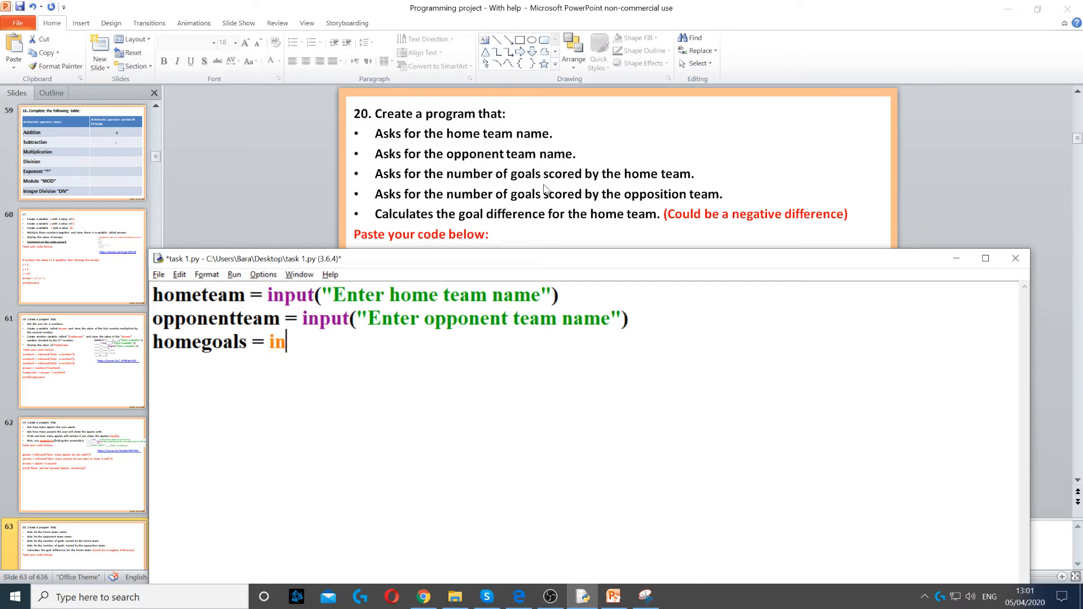
{"action": "type", "text": "t("}
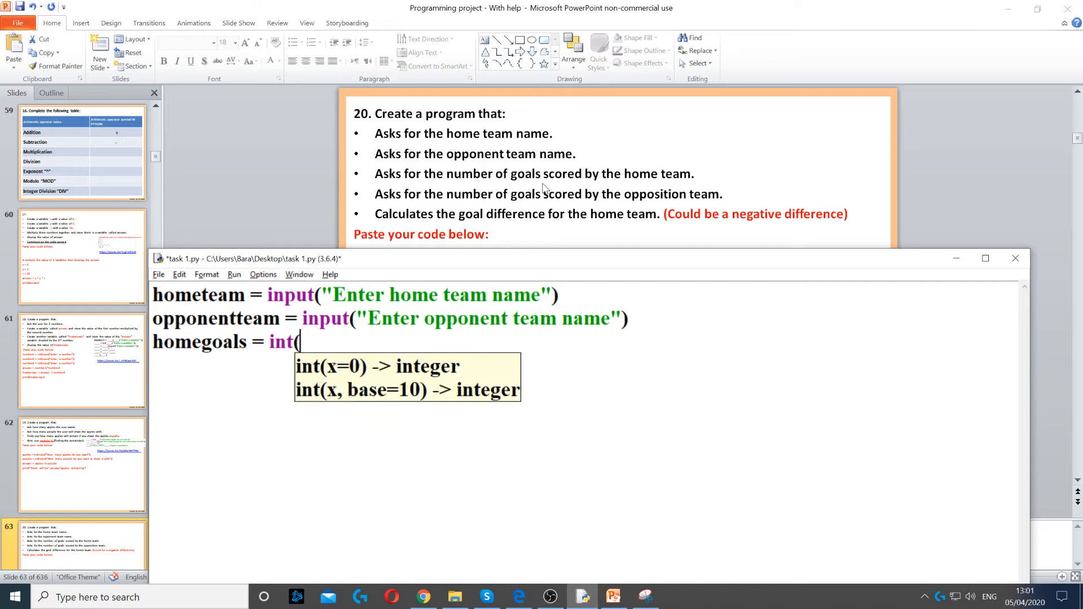
{"action": "type", "text": "input"}
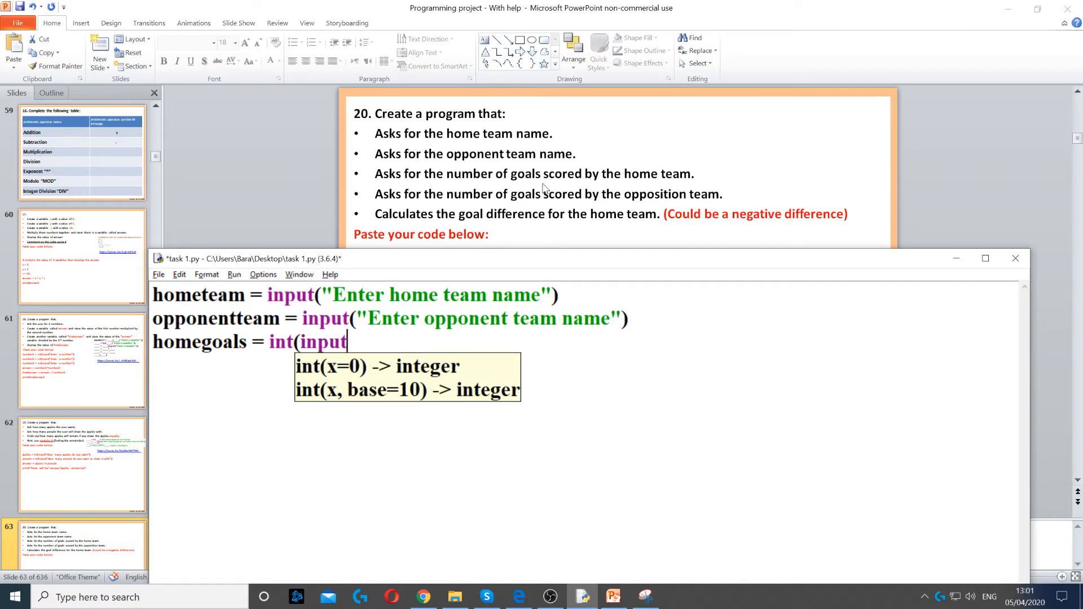
{"action": "type", "text": "Enter"}
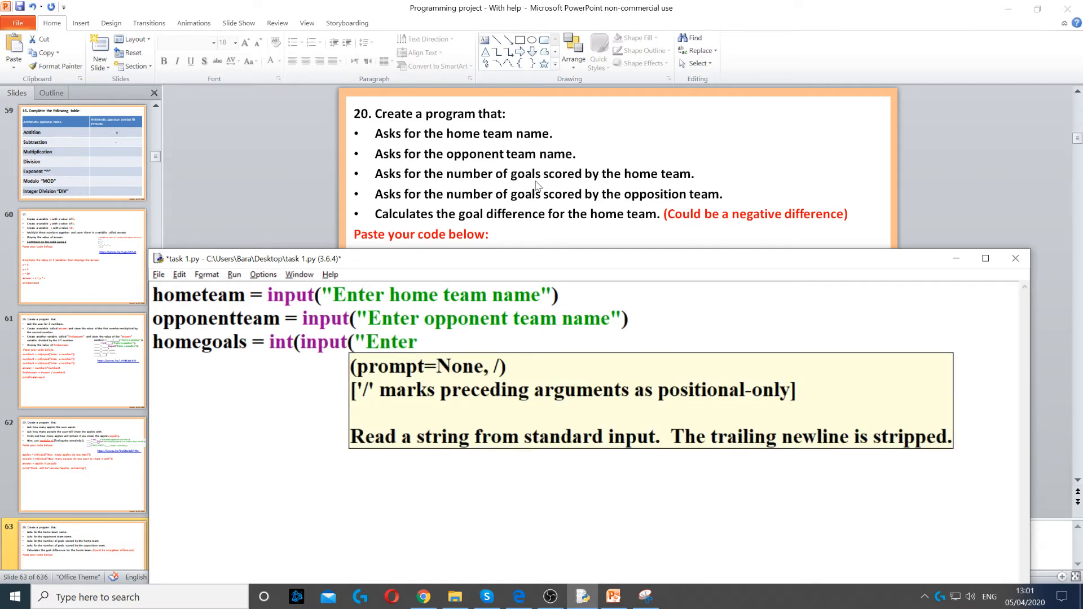
{"action": "type", "text": "home team"}
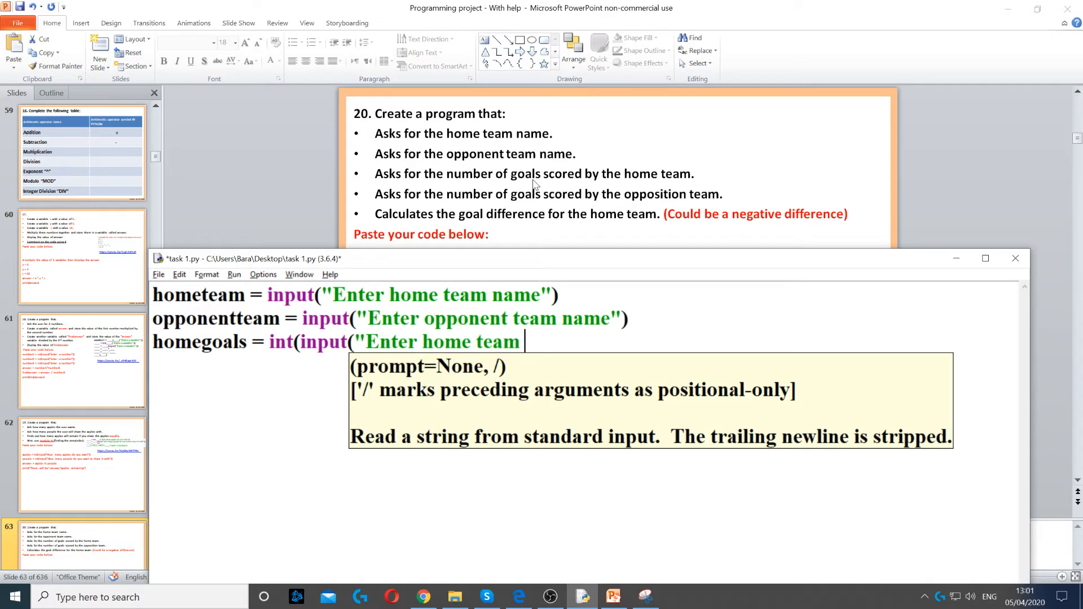
{"action": "type", "text": "goals\")"}
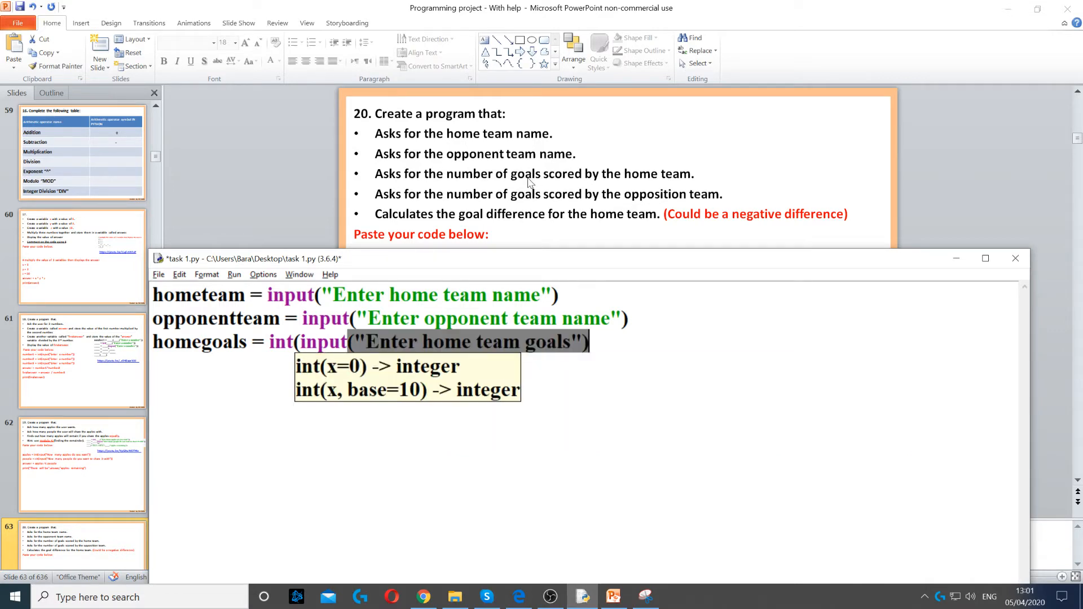
{"action": "type", "text": ")"}
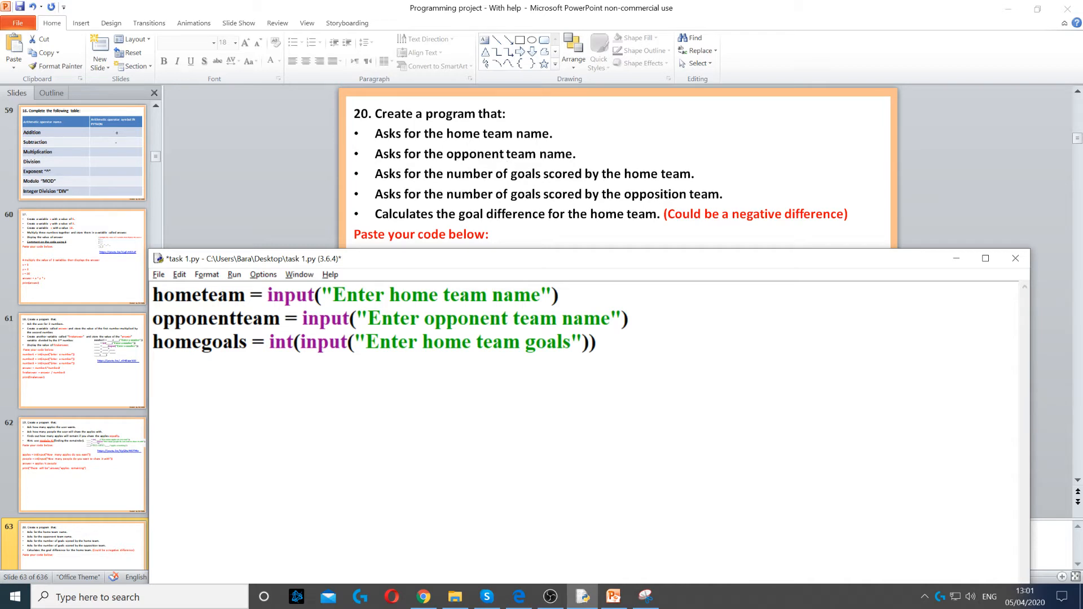
- Type opponentgoals = int(input("Enter opponent team goals")) on the fourth line
{"action": "type", "text": "opp"}
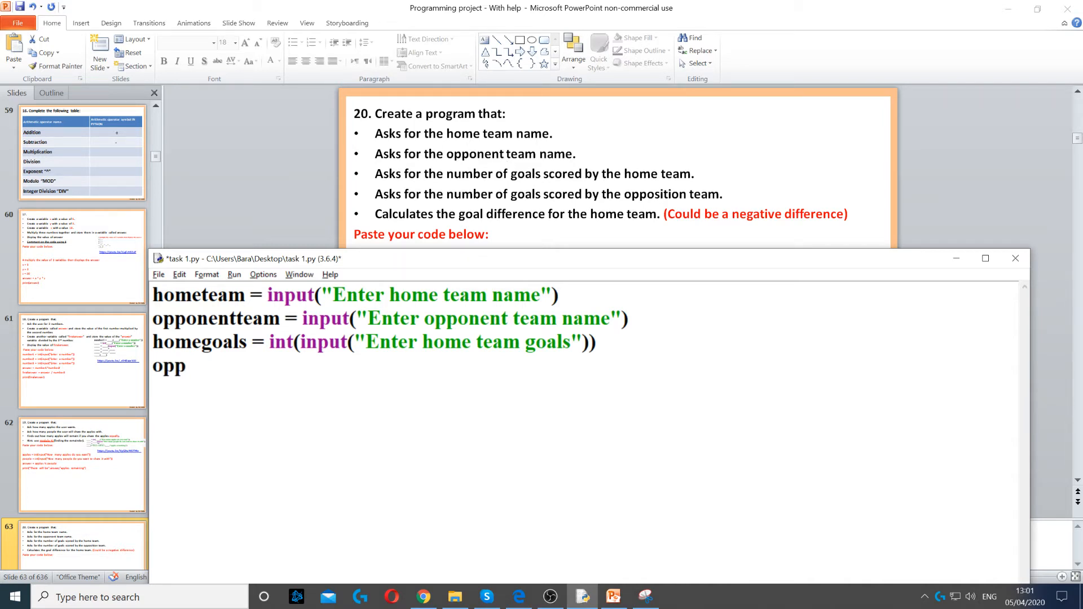
{"action": "type", "text": "onentgoals ="}
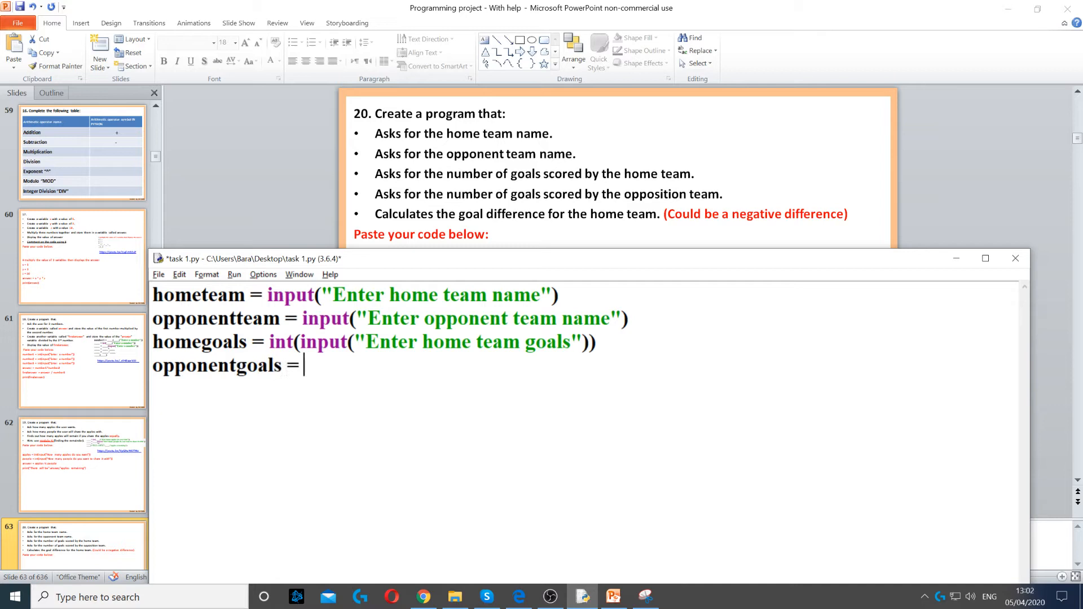
{"action": "type", "text": "int("}
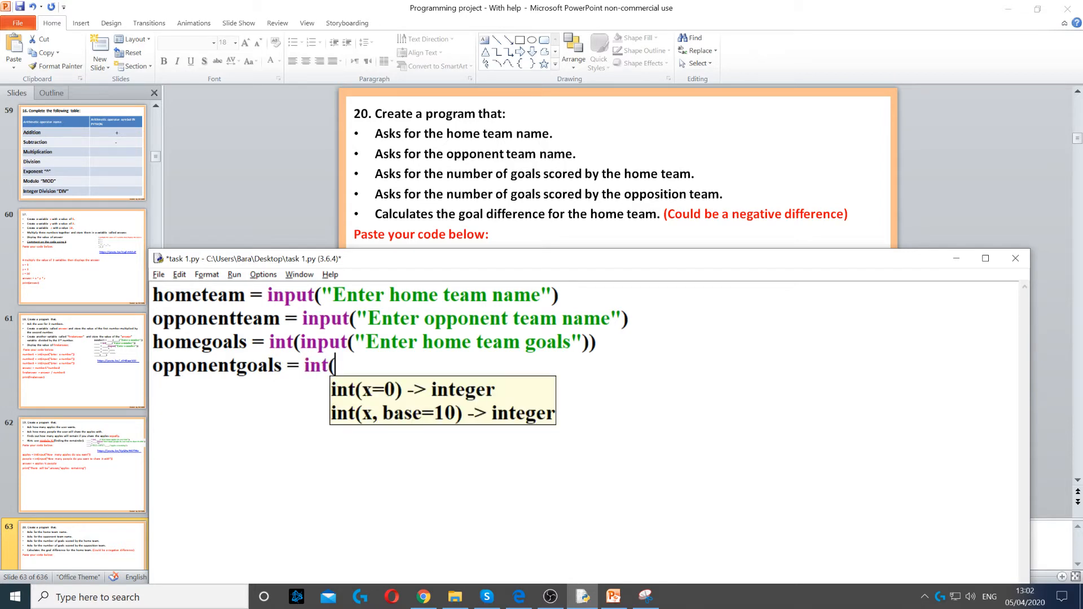
{"action": "type", "text": "inp"}
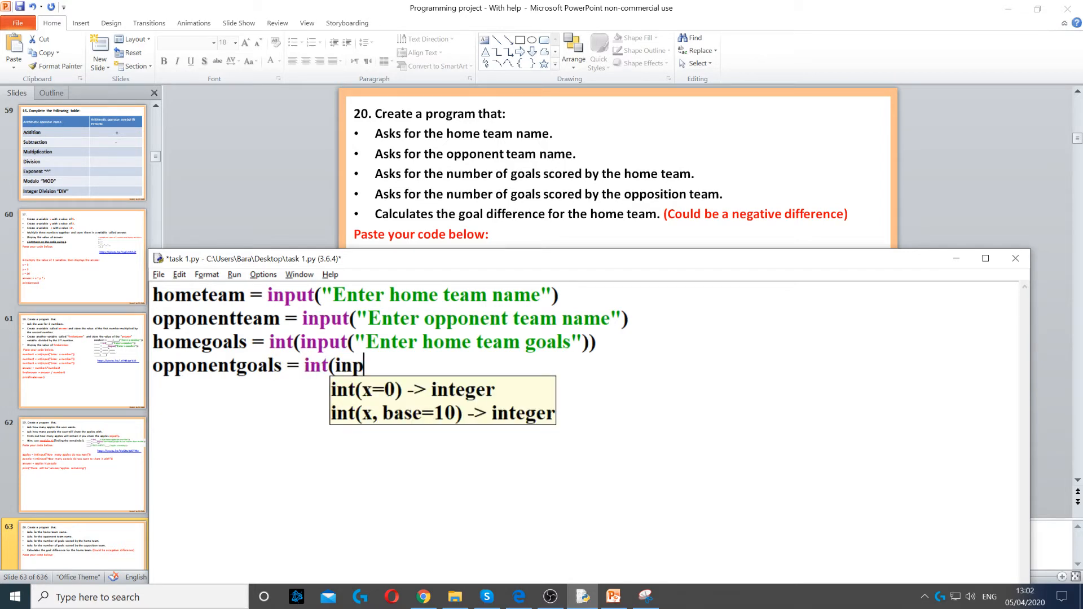
{"action": "type", "text": "ut(\"Enter o"}
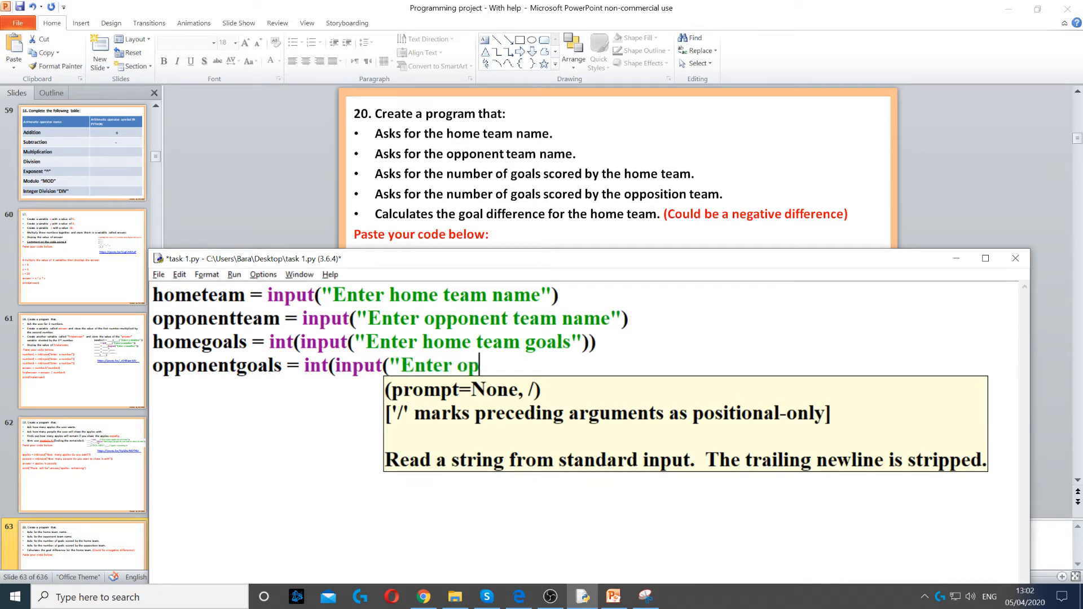
{"action": "type", "text": "ponent"}
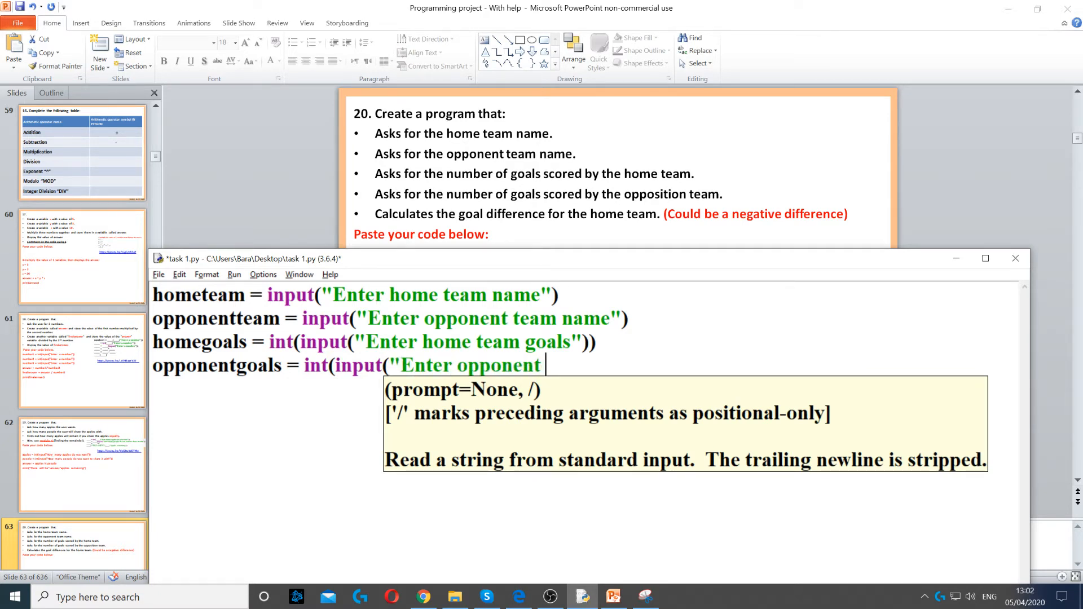
{"action": "type", "text": "team goals\"))"}
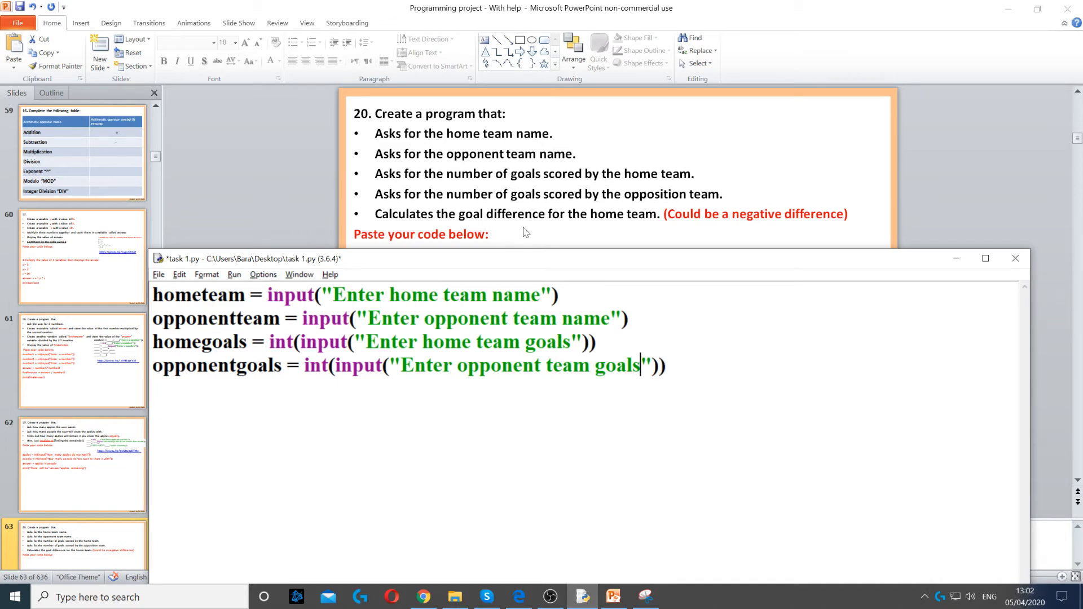
{"action": "mouse_move", "coordinate": [566, 223]}
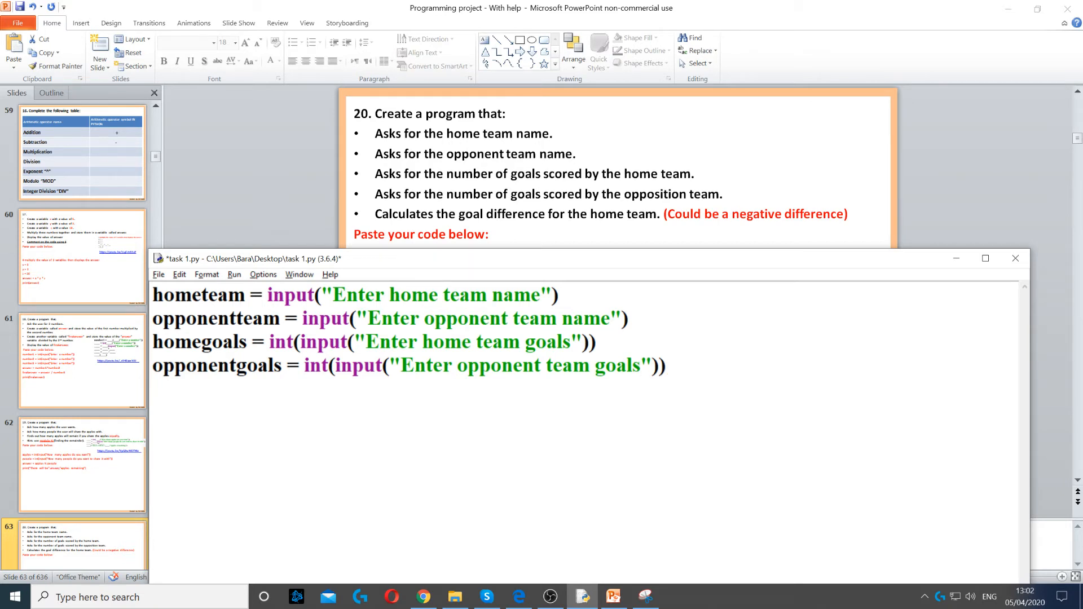
- Add the line difference = homegoals - opponentgoals
{"action": "type", "text": "difference = ho"}
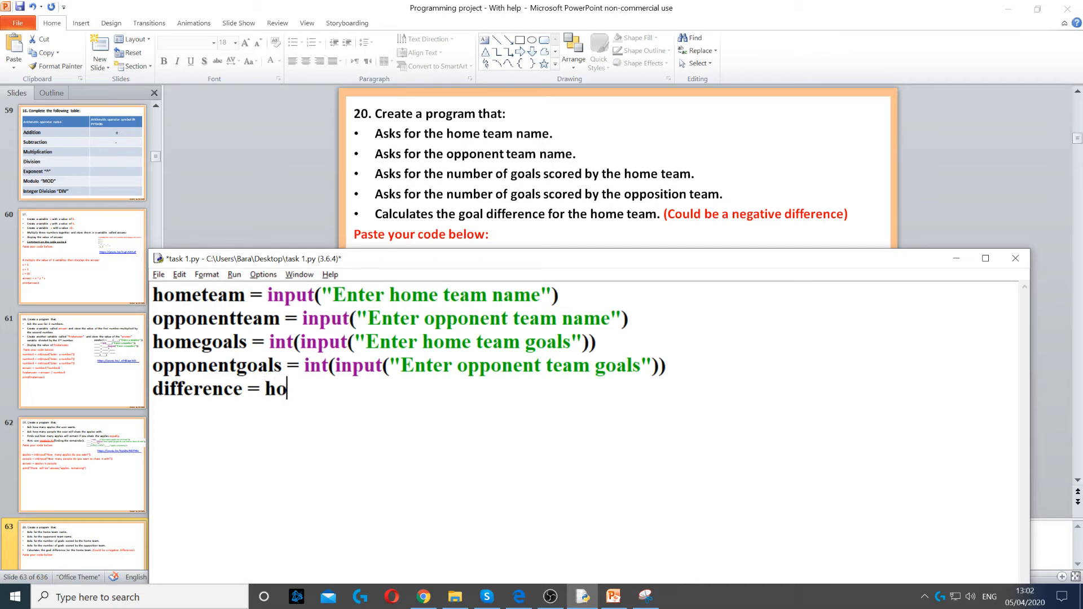
{"action": "type", "text": "megoals -"}
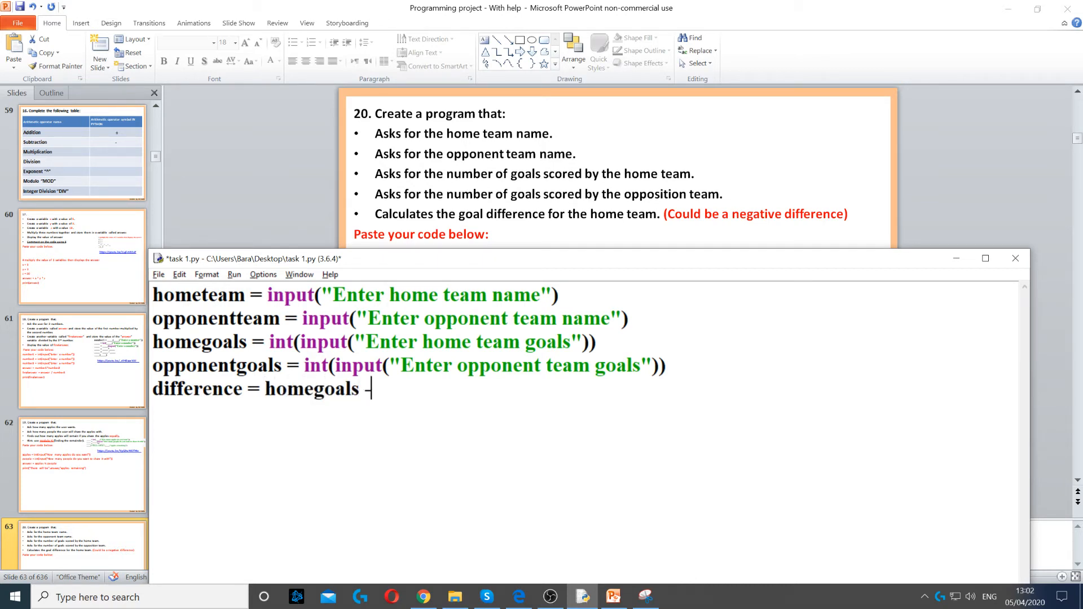
{"action": "type", "text": "opponentgoals"}
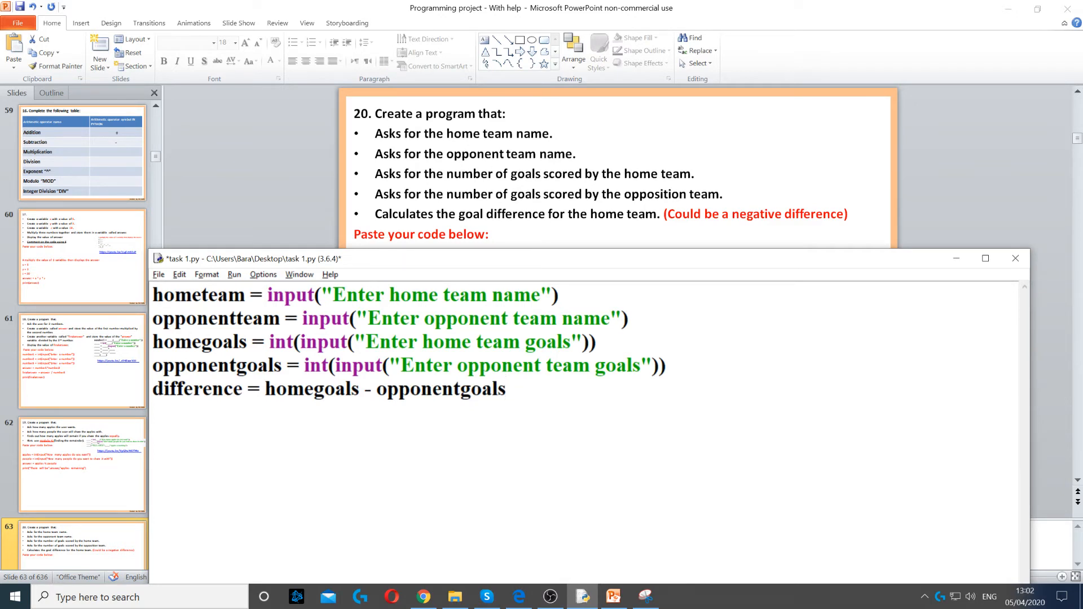
{"action": "double_click", "coordinate": [311, 389]}
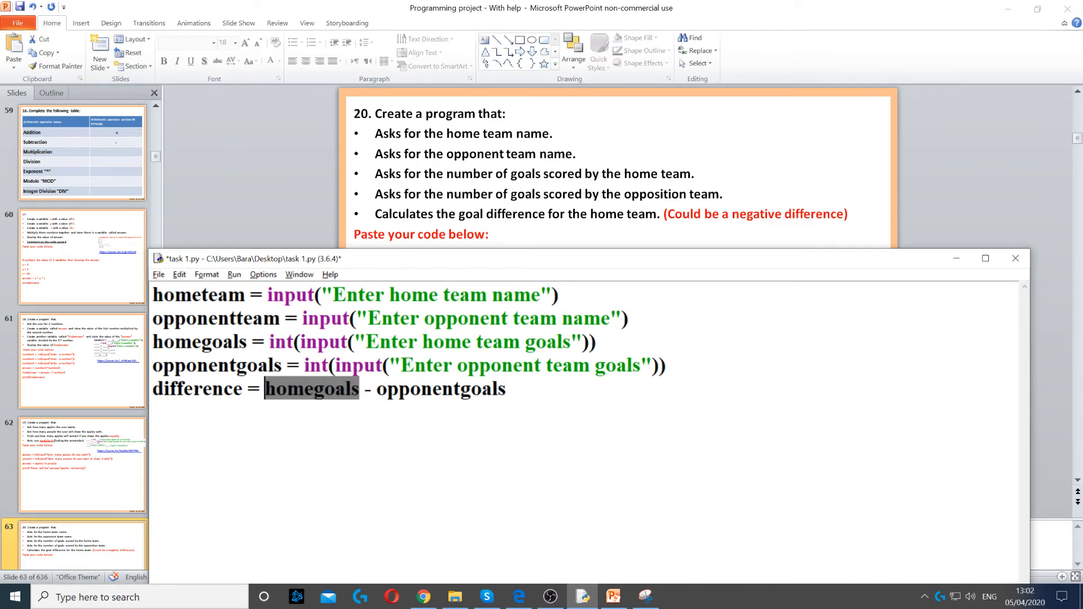
{"action": "double_click", "coordinate": [440, 389]}
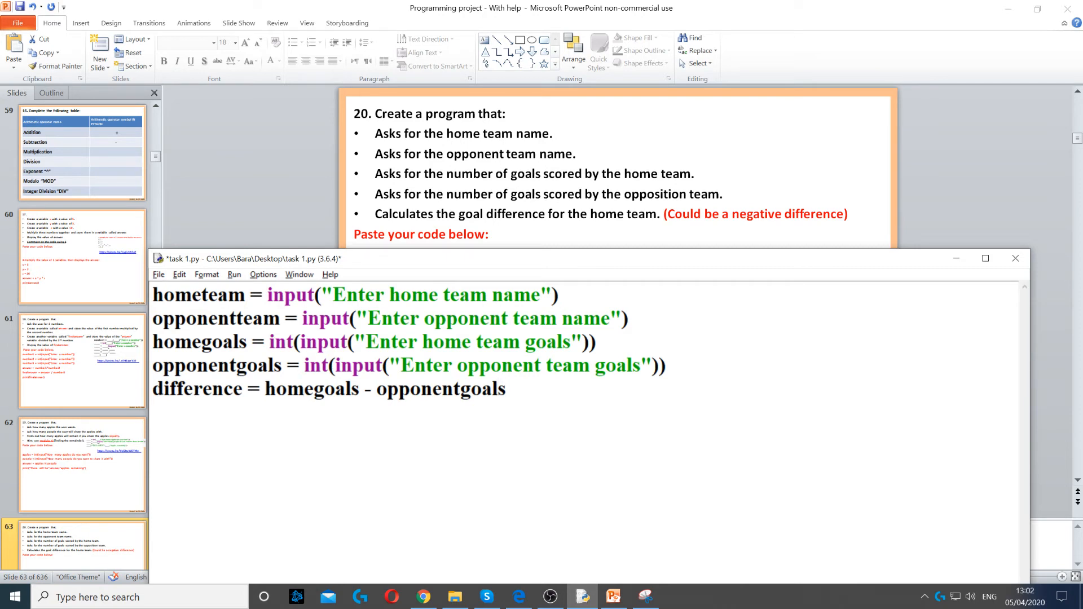
- Add print("The difference is:", difference) to show the result
{"action": "type", "text": "print(\""}
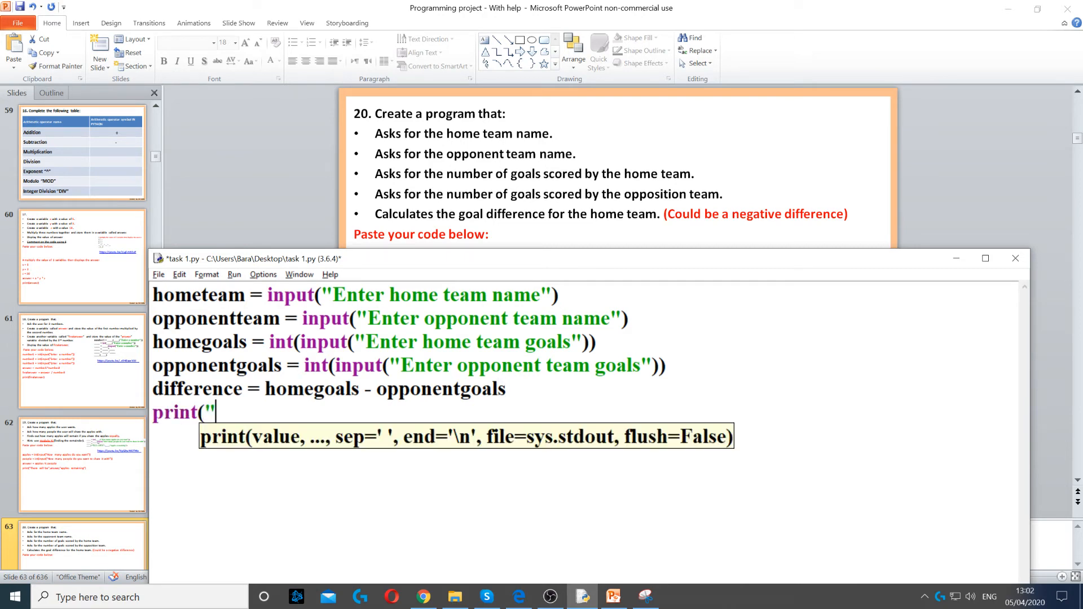
{"action": "type", "text": "The difference is:"}
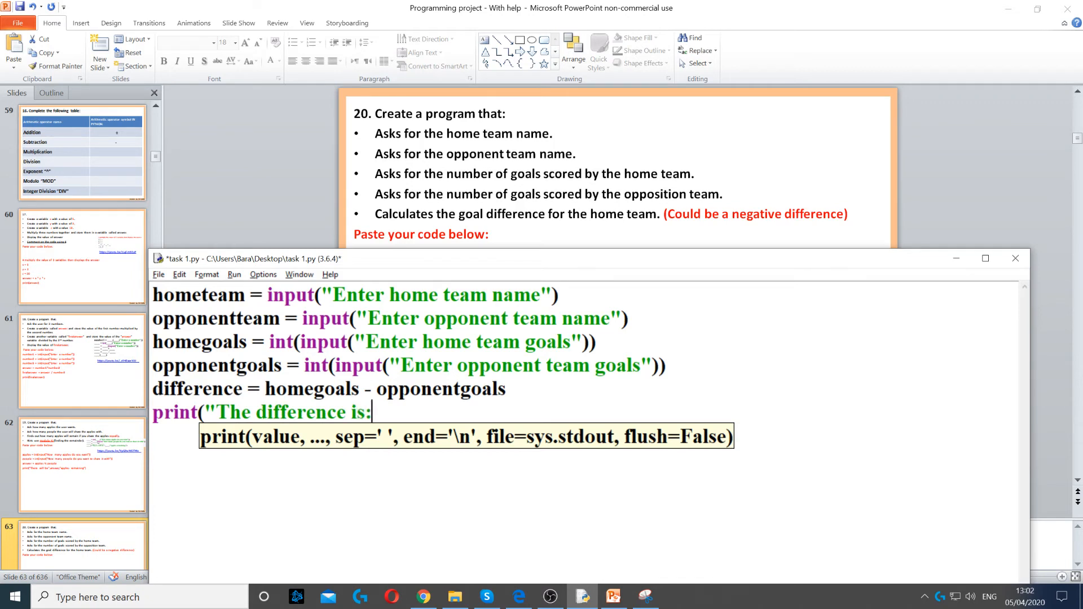
{"action": "type", "text": ","}
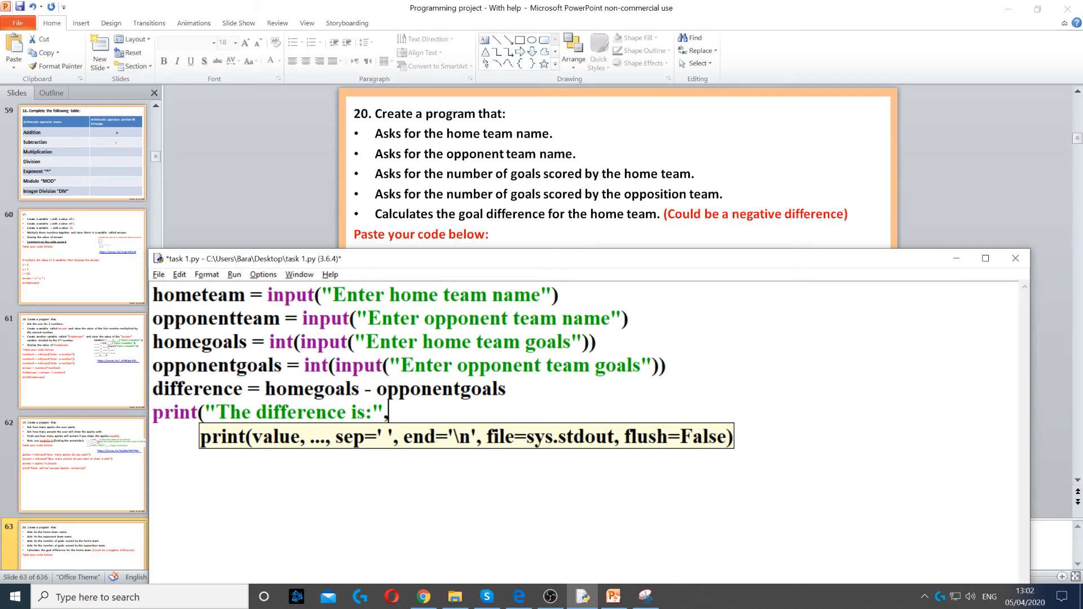
{"action": "type", "text": "dif"}
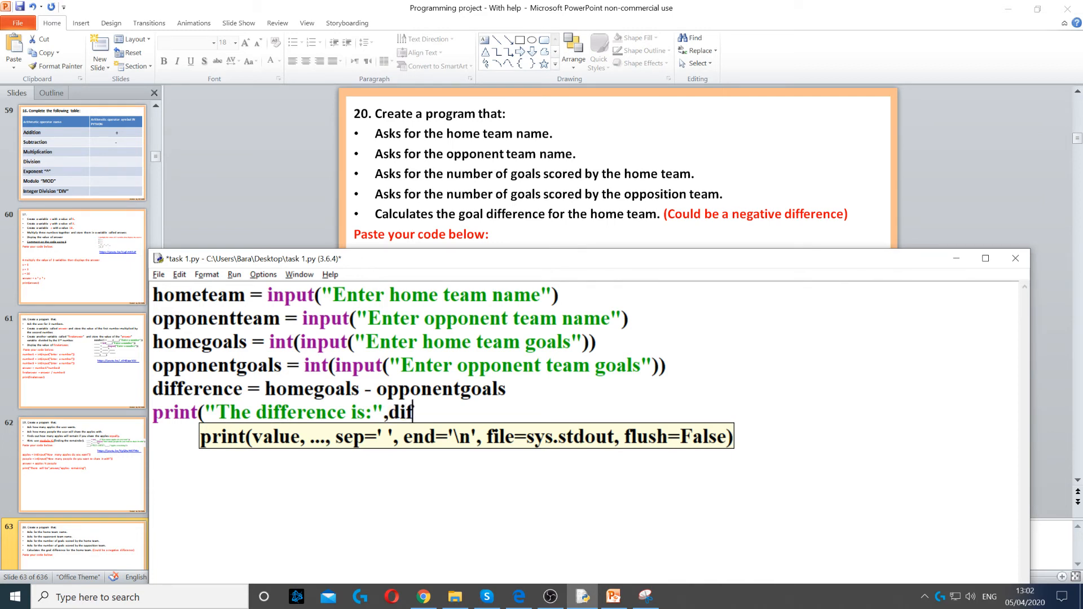
{"action": "type", "text": "ference,"}
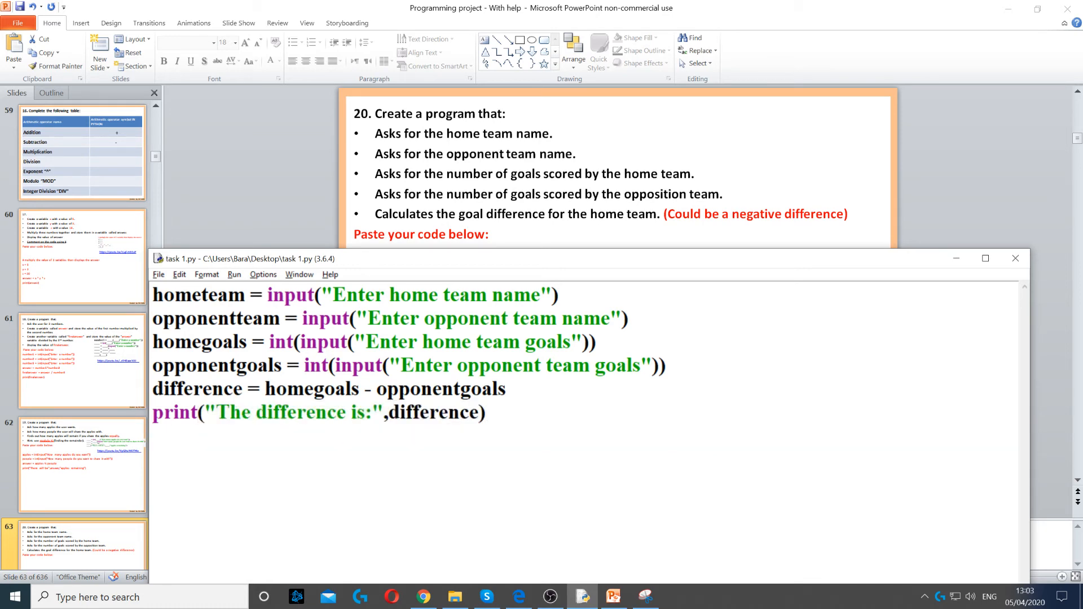
{"action": "left_click", "coordinate": [234, 275]}
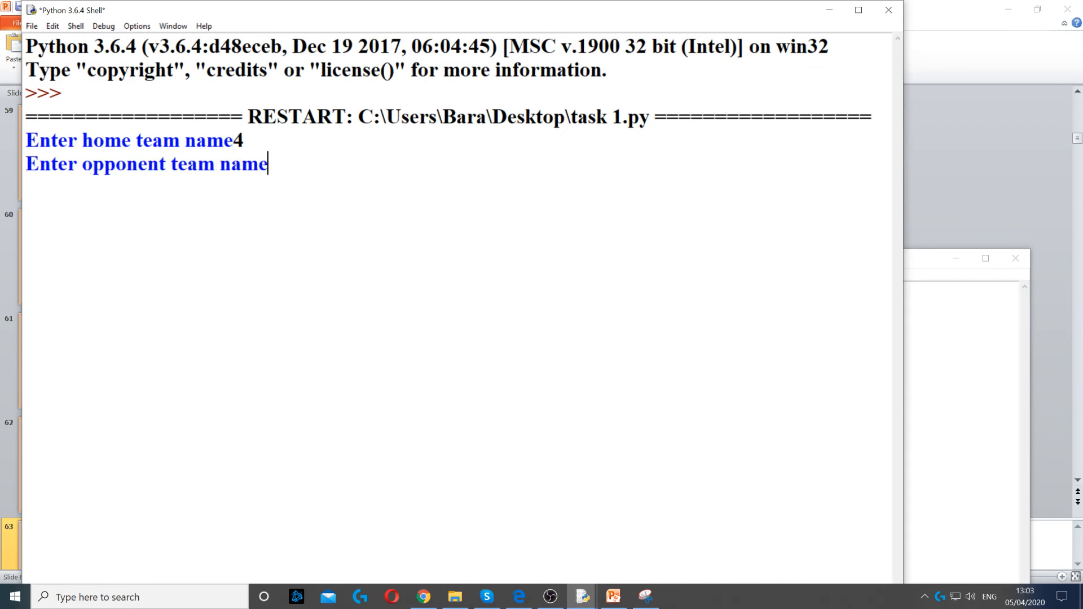
{"action": "type", "text": "5"}
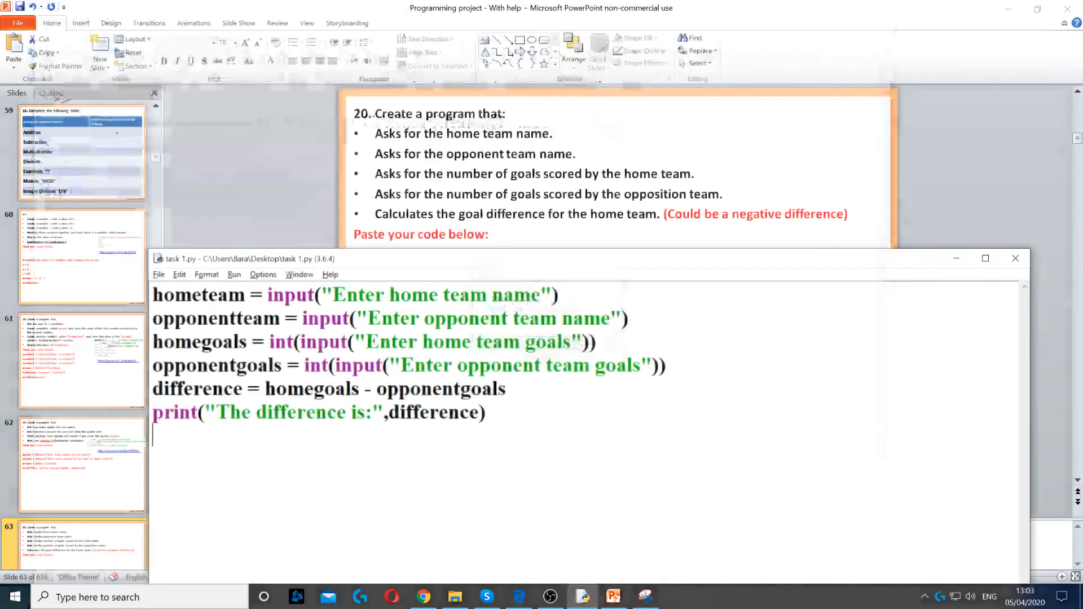
- Rerun the module with Liverpool 5 and Chelsea 6, confirming output "The difference is: -1"
{"action": "left_click", "coordinate": [234, 274]}
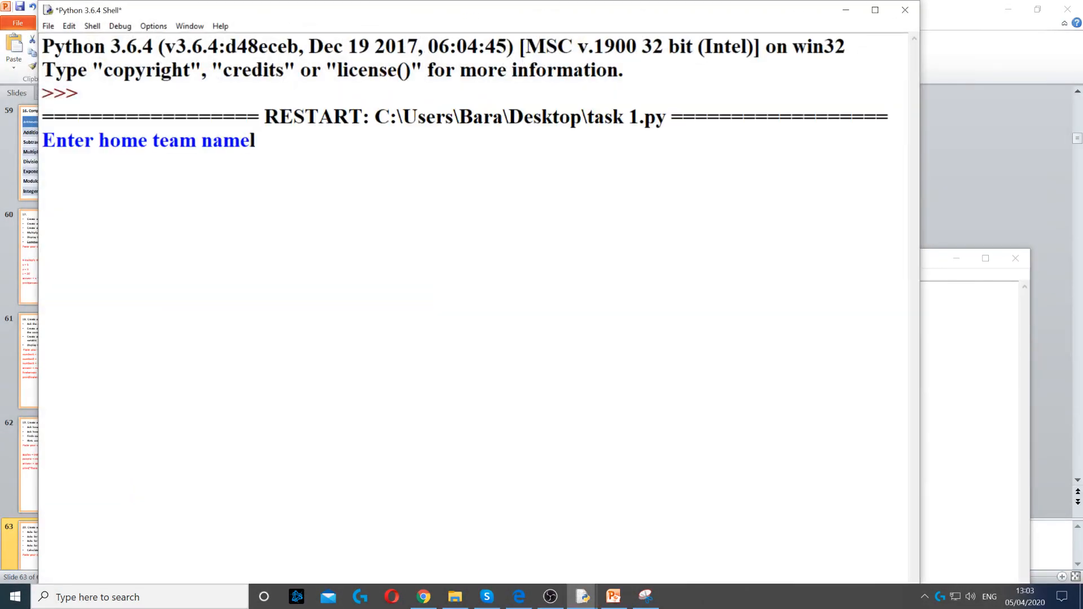
{"action": "type", "text": "Liverpool"}
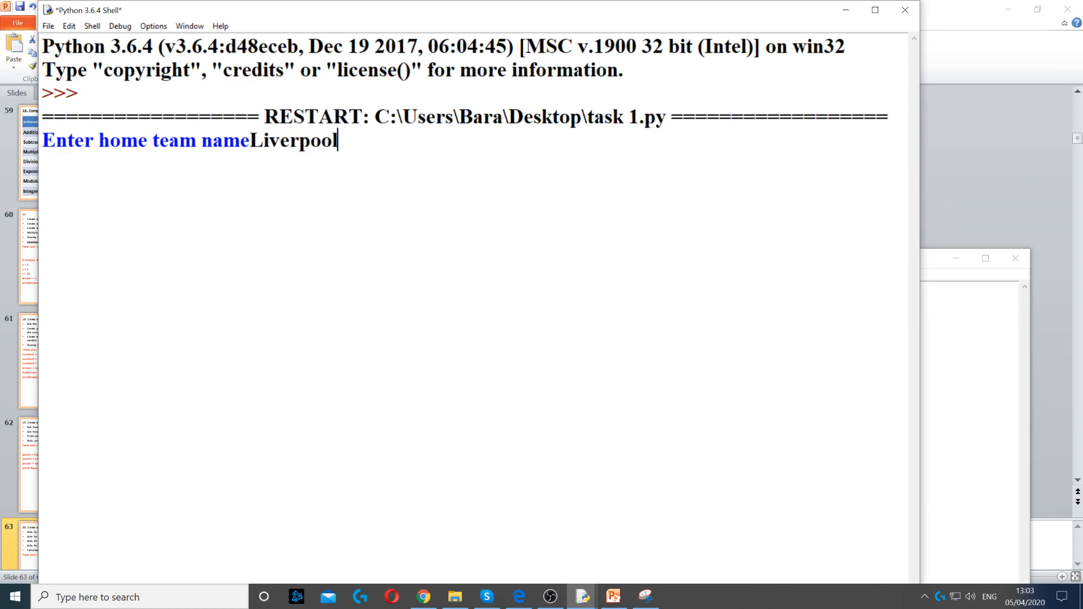
{"action": "type", "text": "Chelsea"}
{"action": "type", "text": "5"}
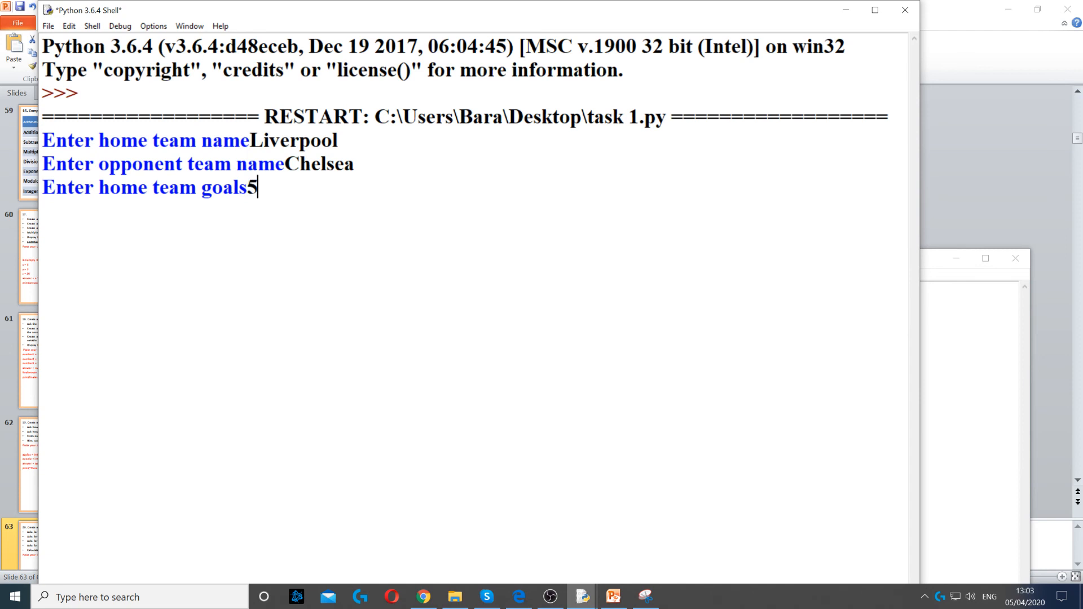
{"action": "type", "text": "4"}
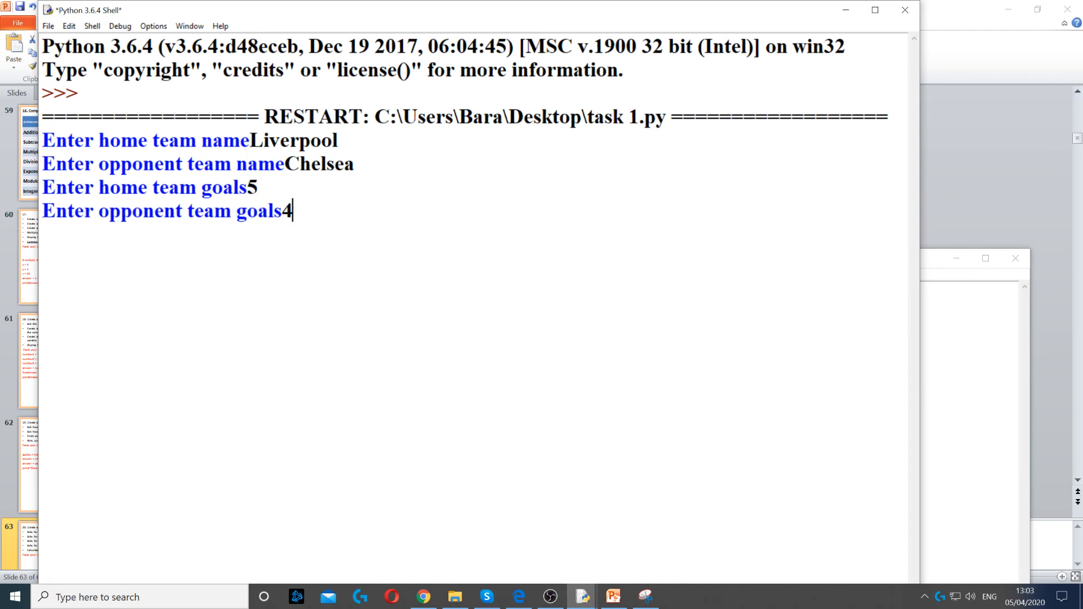
{"action": "key", "text": "Backspace"}
{"action": "type", "text": "6"}
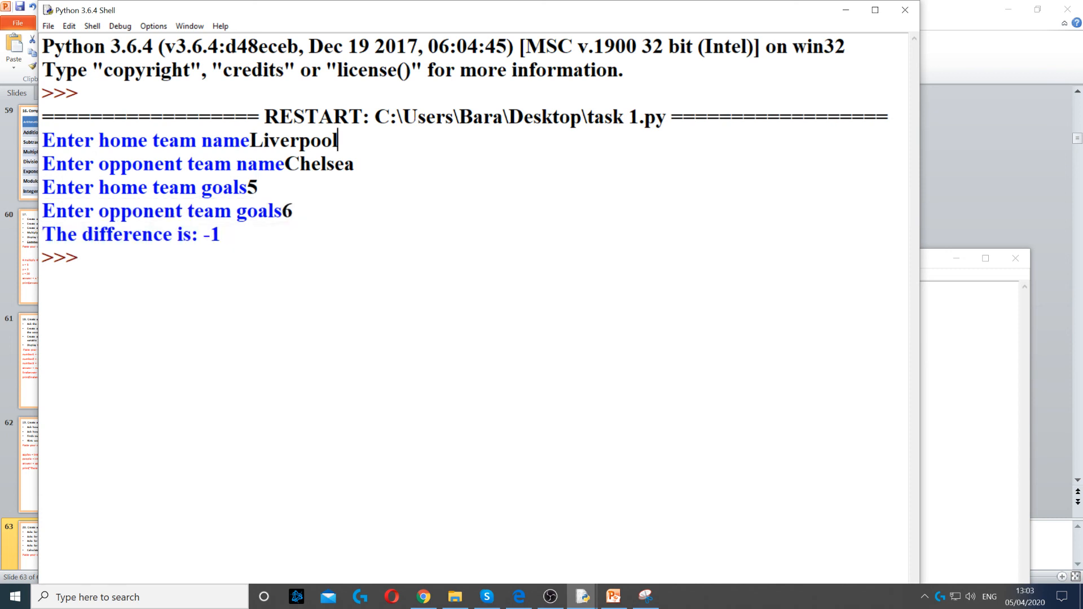
{"action": "double_click", "coordinate": [294, 140]}
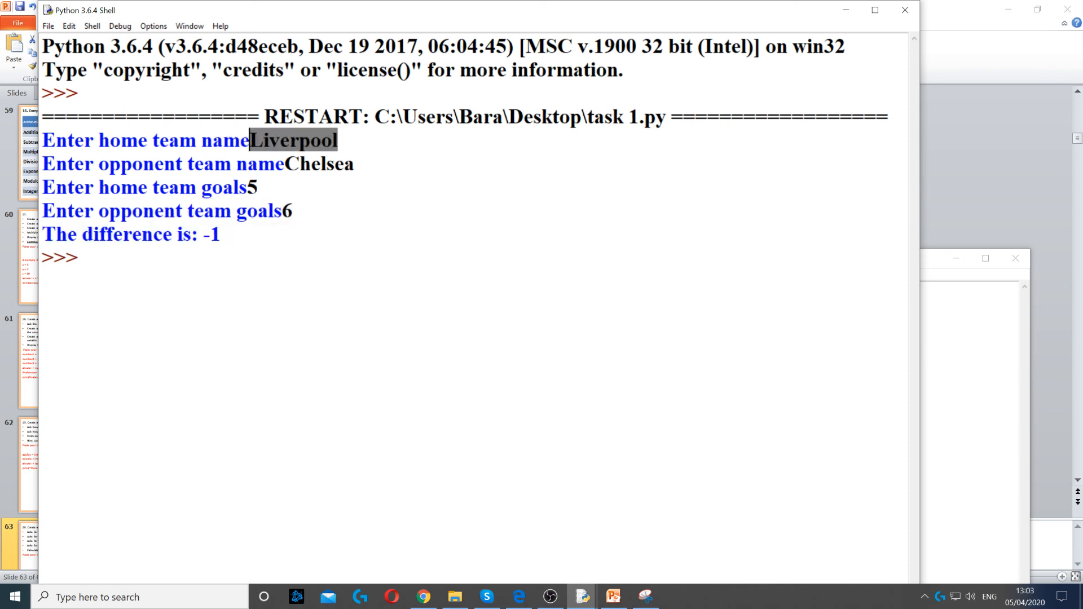